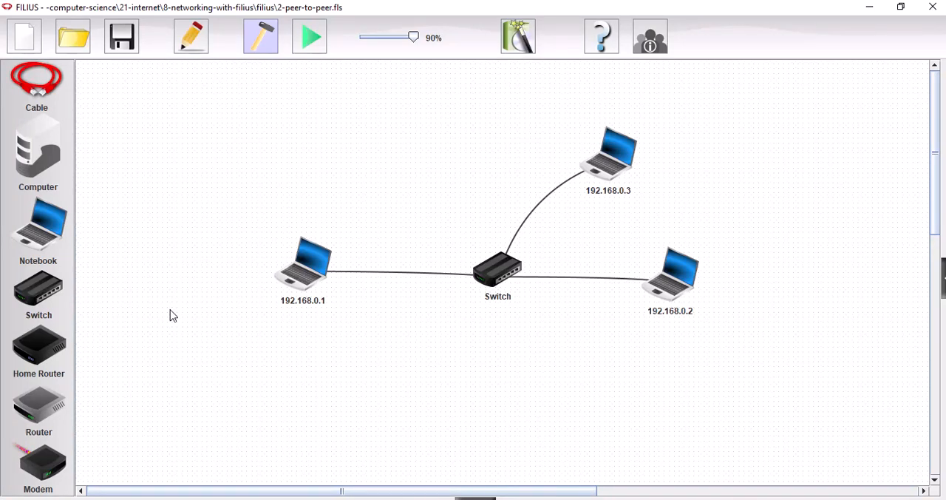
mouse_move(293, 248)
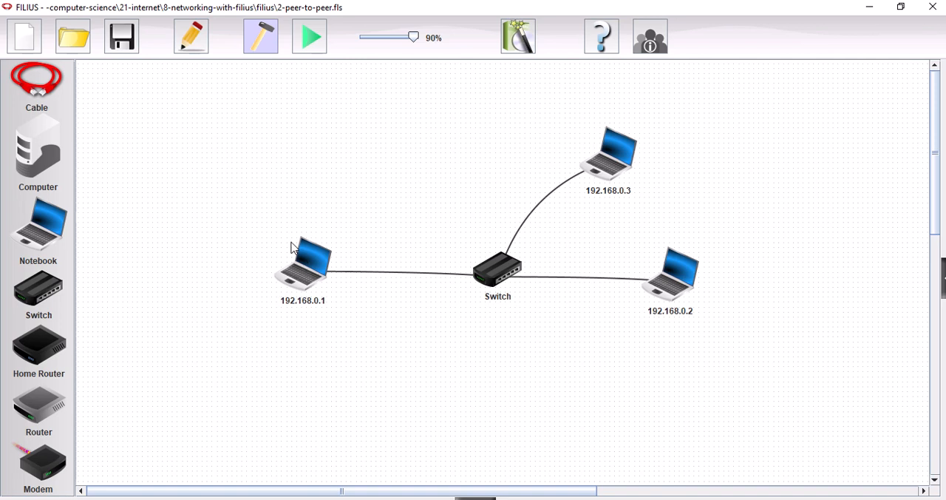
Switch the three-laptop switch network into simulation mode.
click(310, 36)
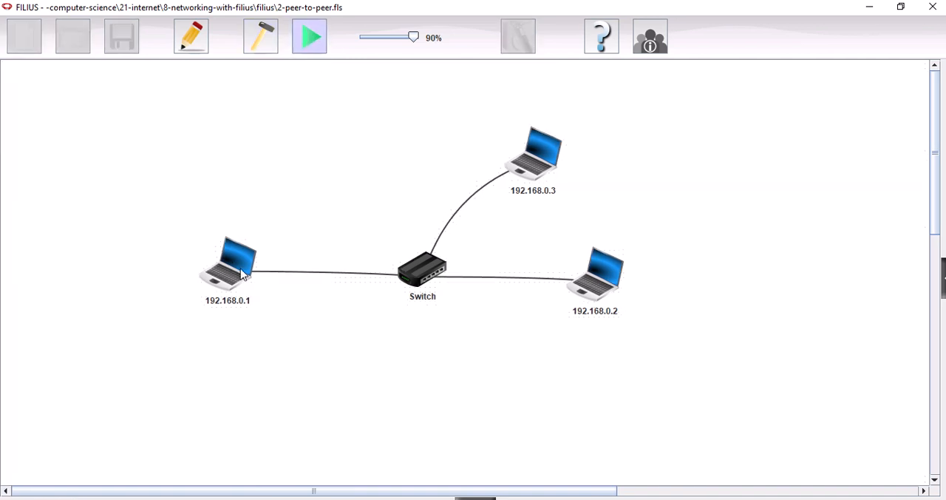
Install Command Line and Gnutella on laptop 192.168.0.1 and close its desktop.
double_click(229, 266)
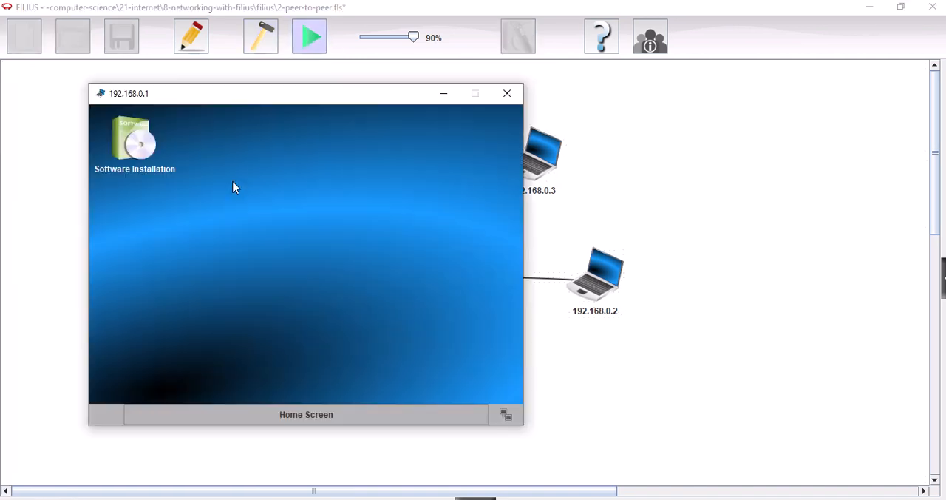
double_click(135, 140)
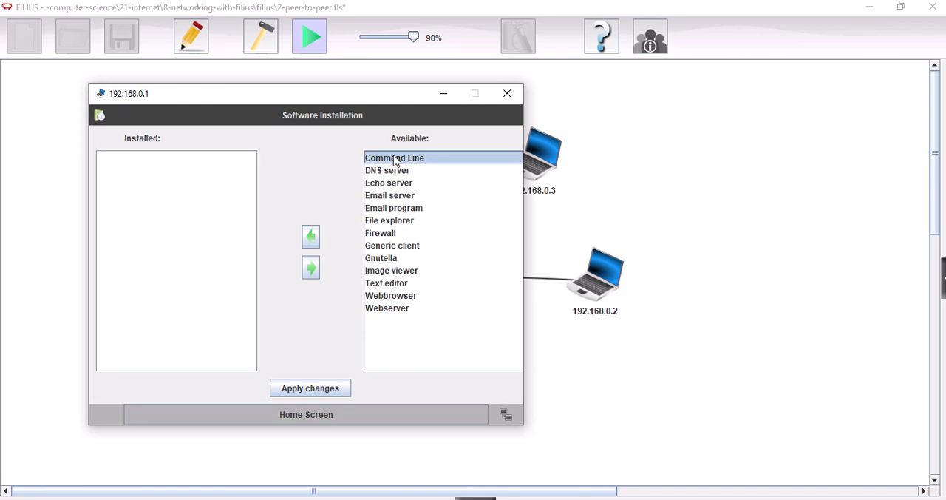
click(310, 236)
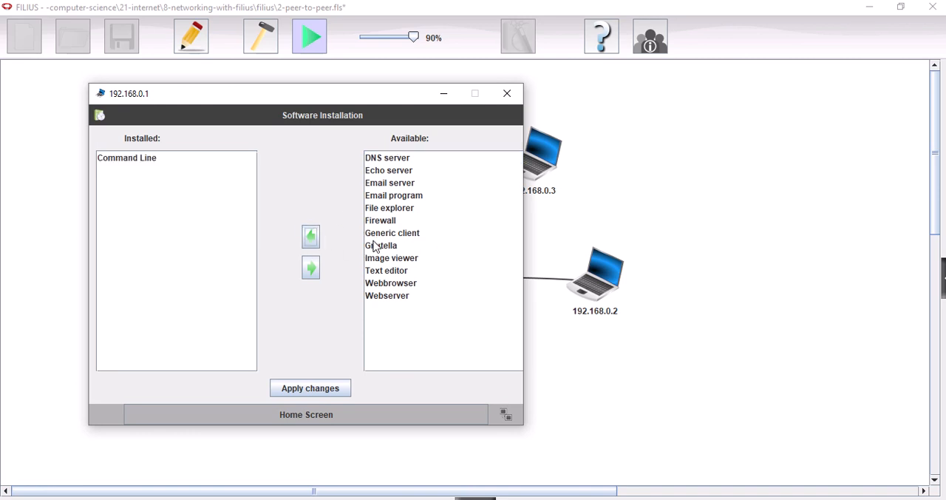
click(310, 235)
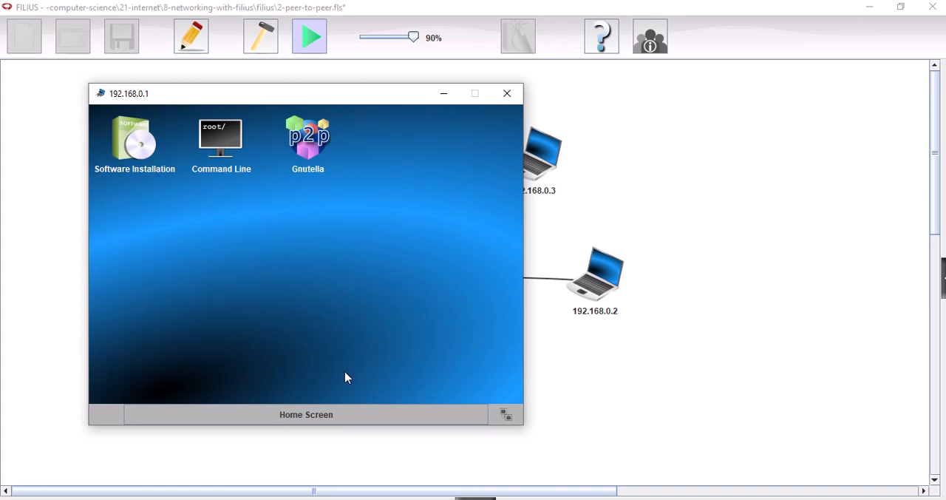
click(507, 93)
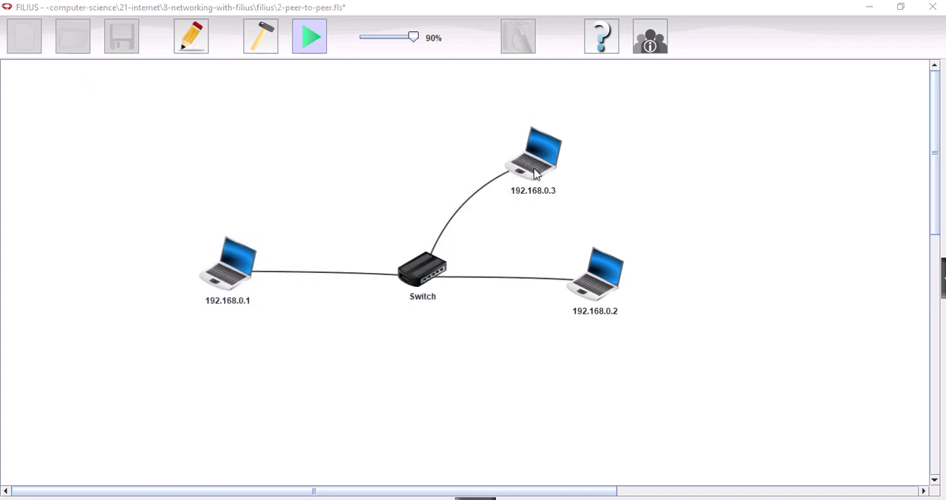
Install Command Line and Gnutella on laptop 192.168.0.3 and close its desktop.
double_click(534, 151)
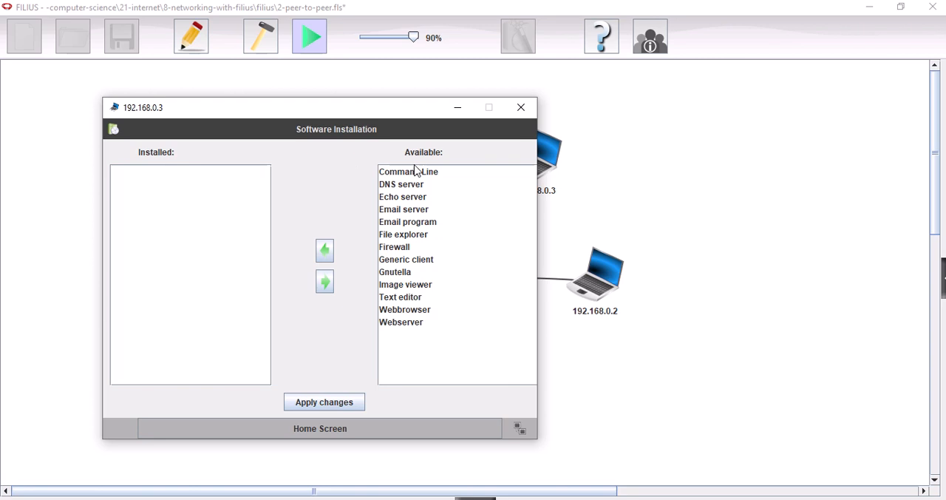
click(324, 250)
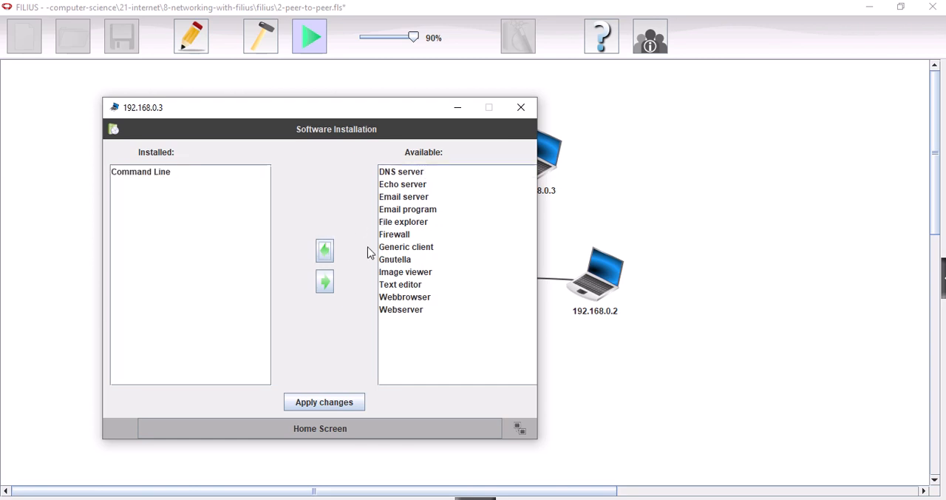
click(395, 259)
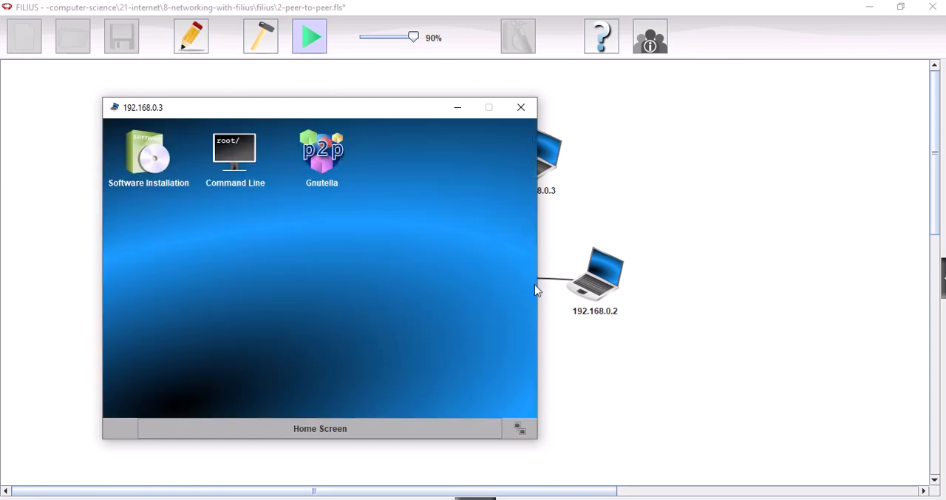
click(521, 107)
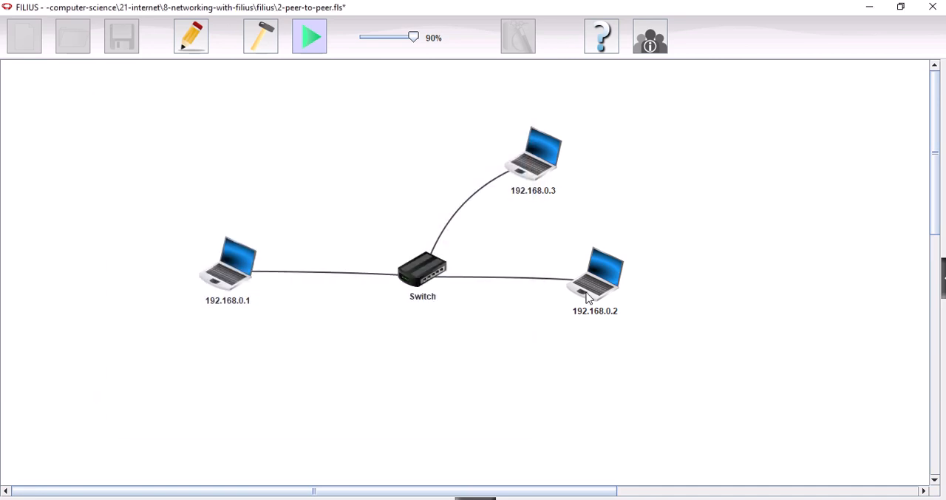
Install Command Line and Gnutella on laptop 192.168.0.2 via Show desktop and close its window.
right_click(589, 290)
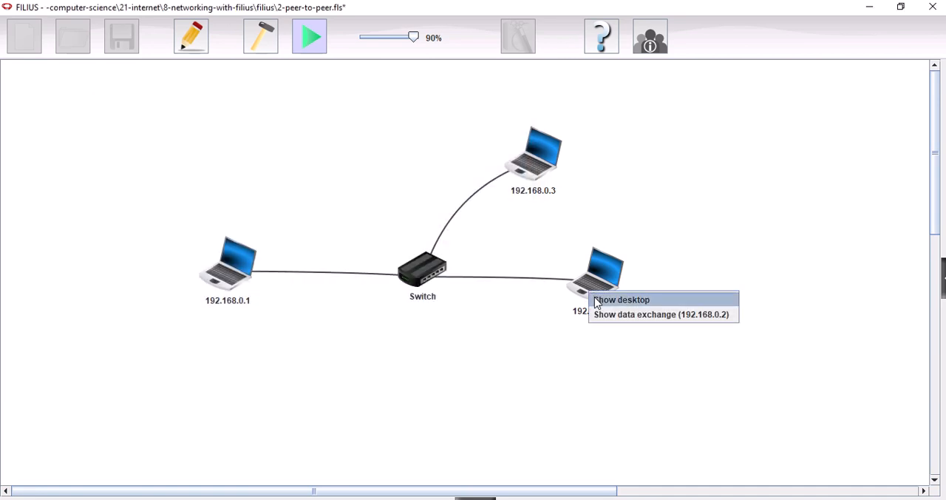
click(621, 299)
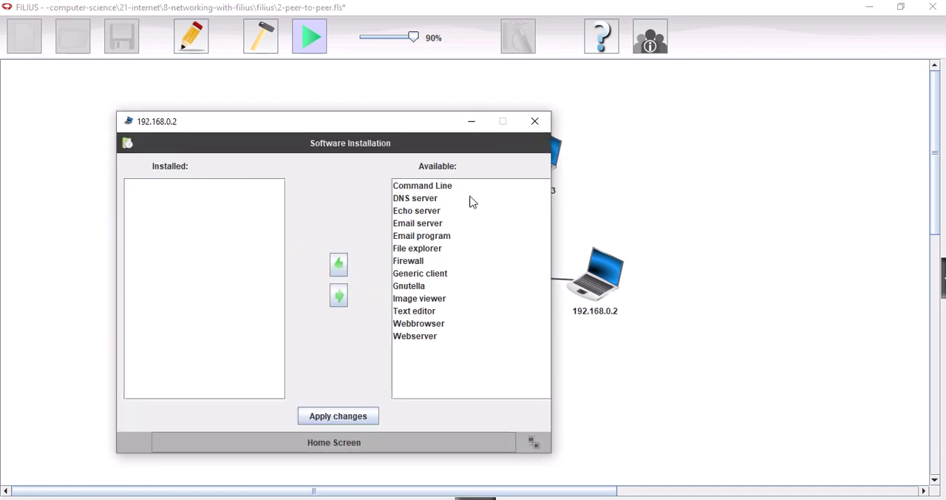
click(338, 264)
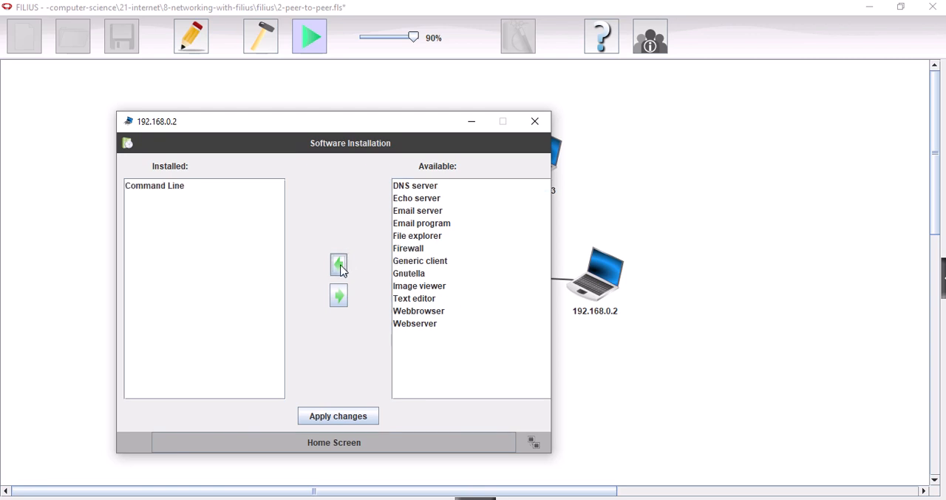
click(338, 265)
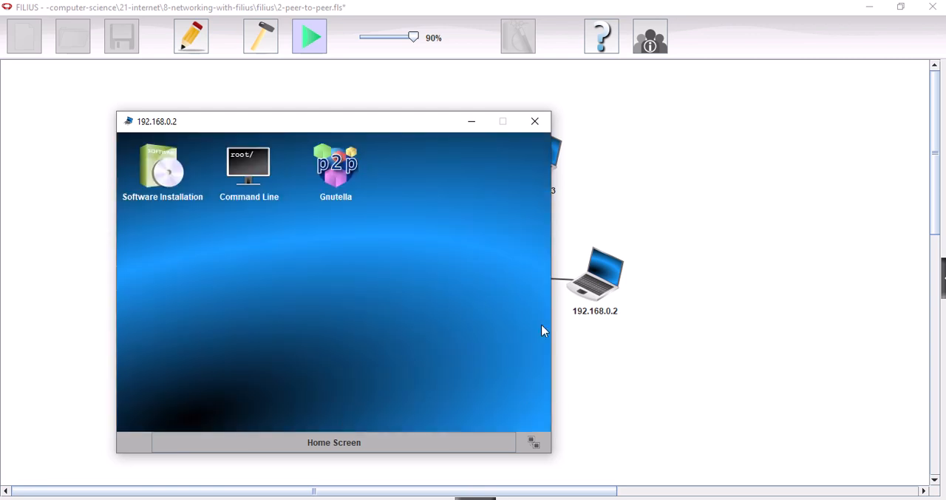
click(535, 120)
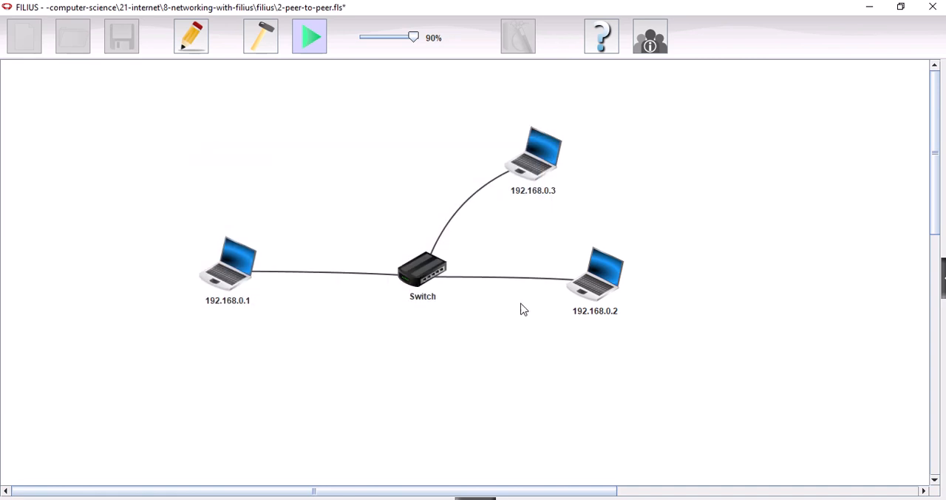
mouse_move(235, 272)
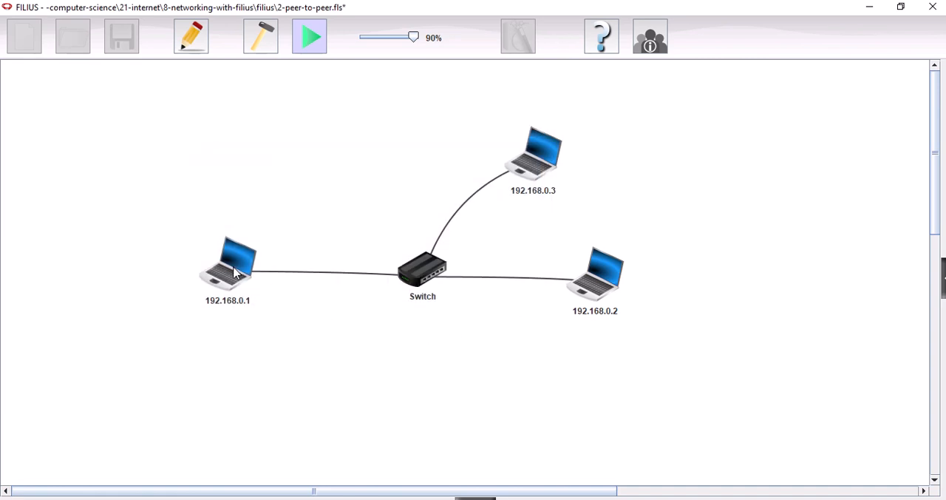
Show the desktop of laptop 192.168.0.1 to reach its Command Line.
right_click(235, 268)
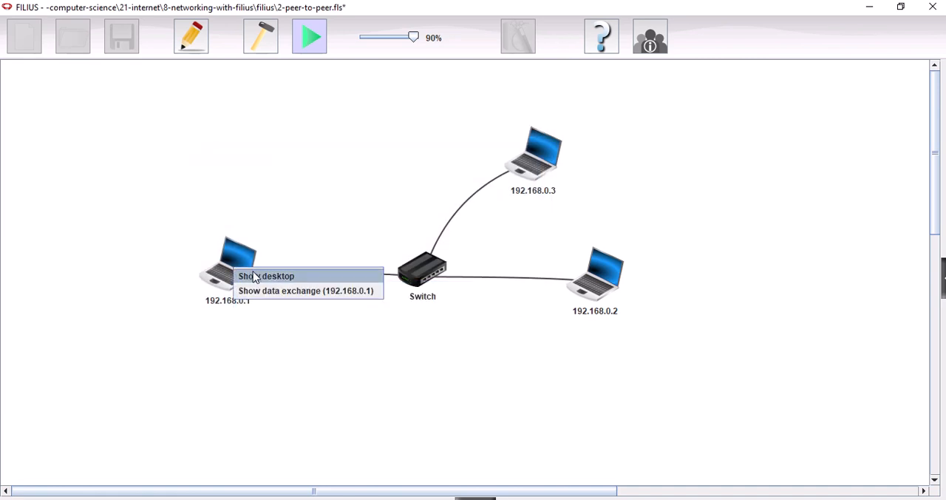
click(266, 276)
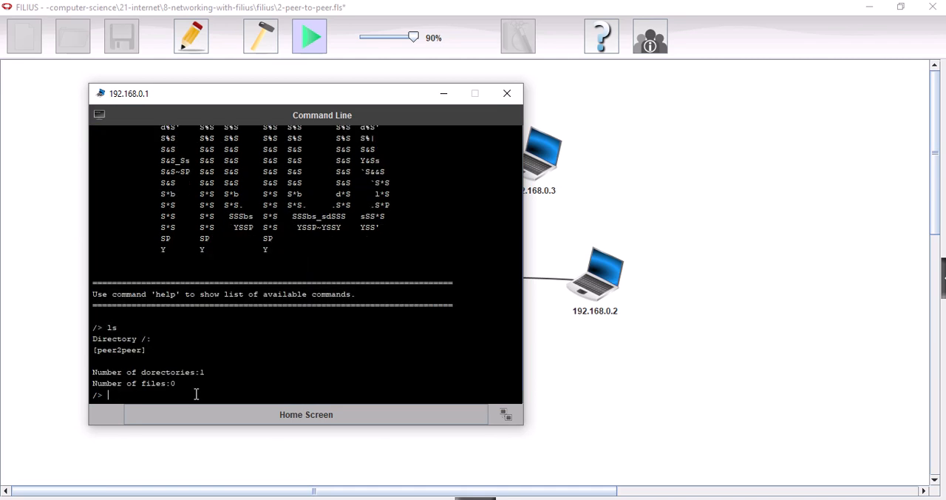
mouse_move(117, 371)
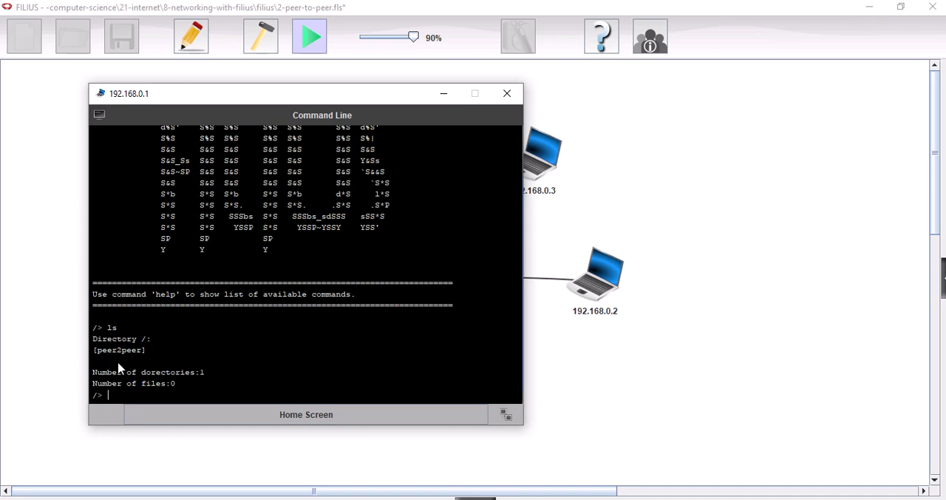
mouse_move(120, 355)
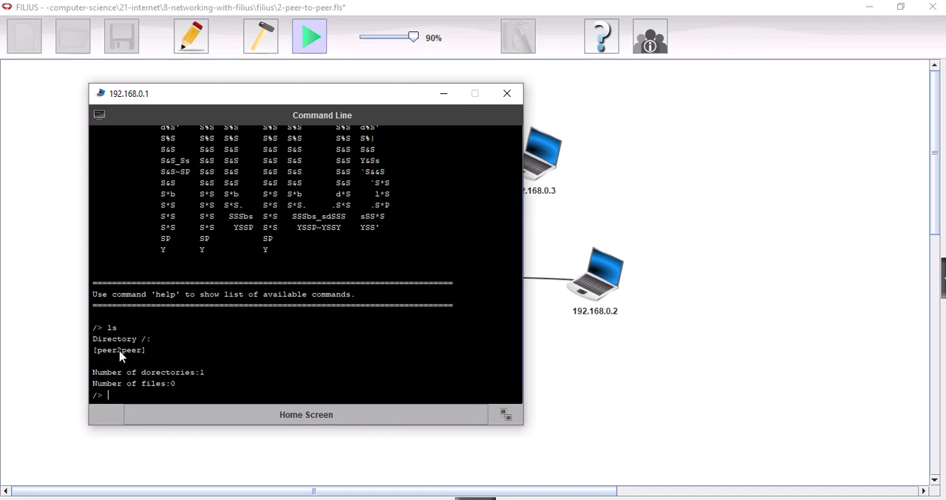
mouse_move(284, 375)
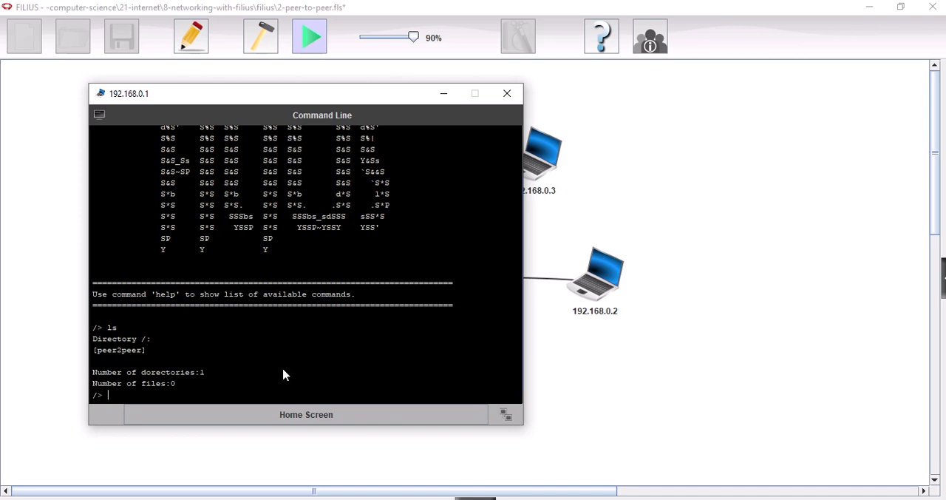
mouse_move(244, 383)
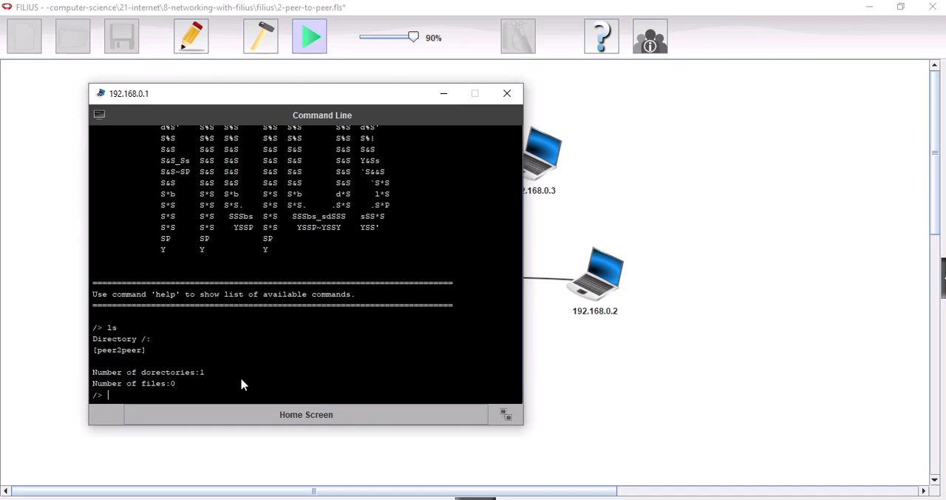
Enter the command 'touch peer2peer/file1' in 192.168.0.1's command line.
text(touch)
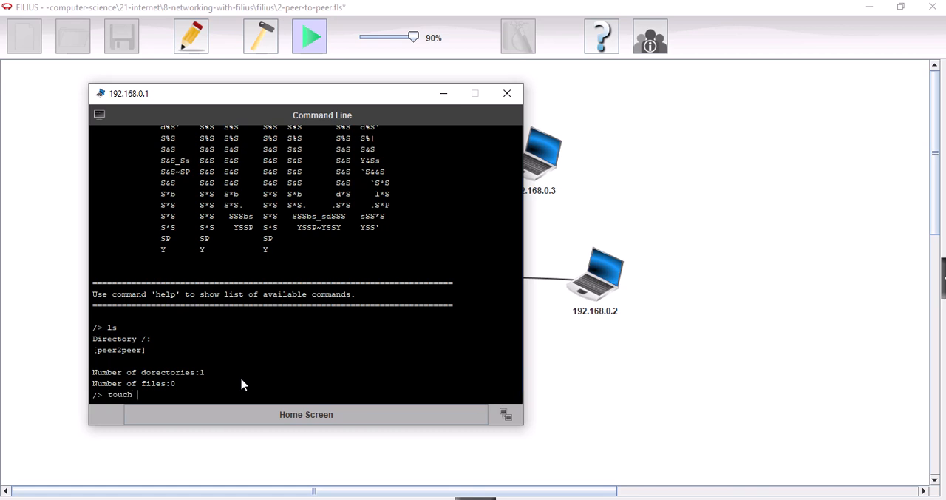
text(pee)
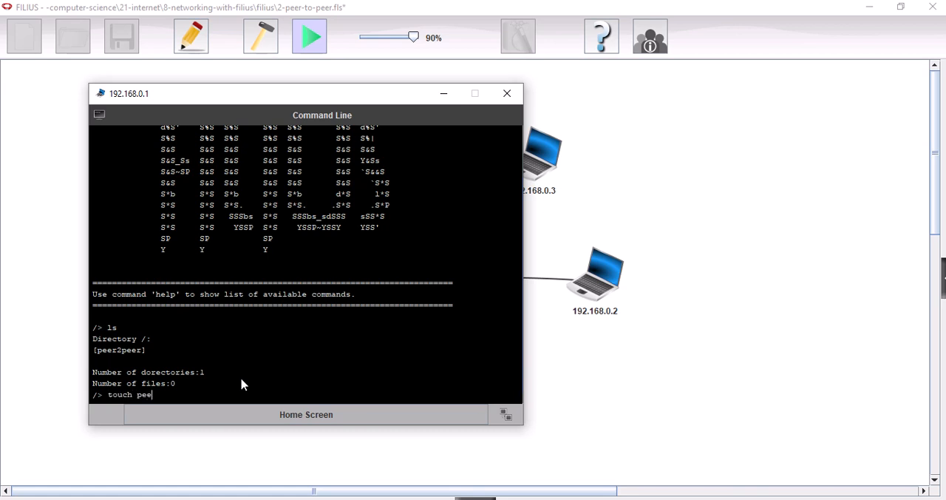
text(2peer/)
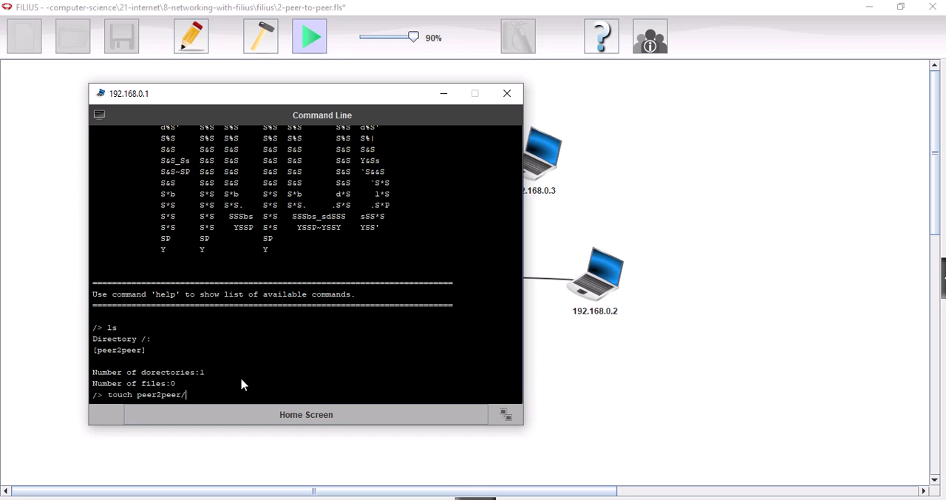
text(file1)
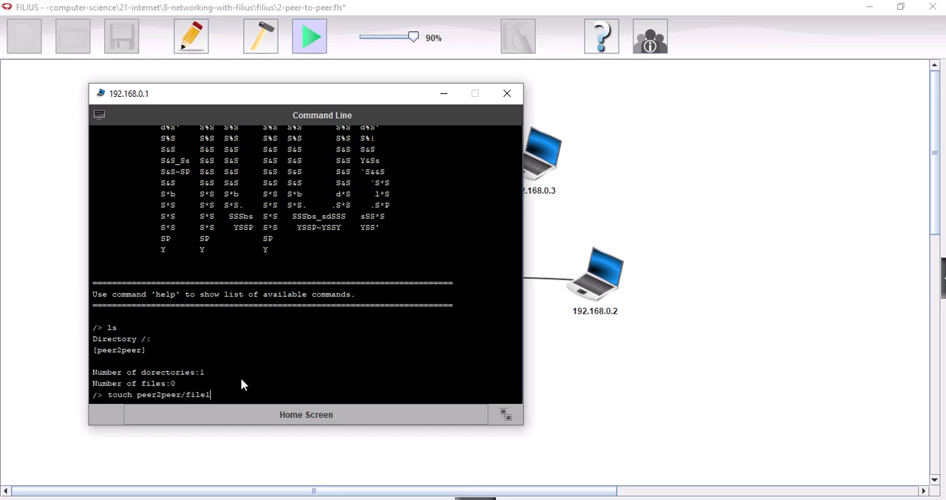
mouse_move(134, 180)
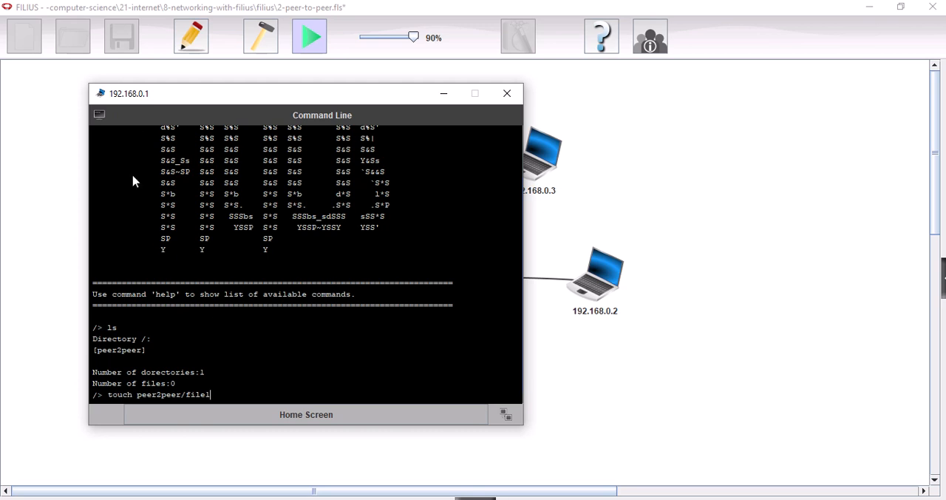
mouse_move(150, 99)
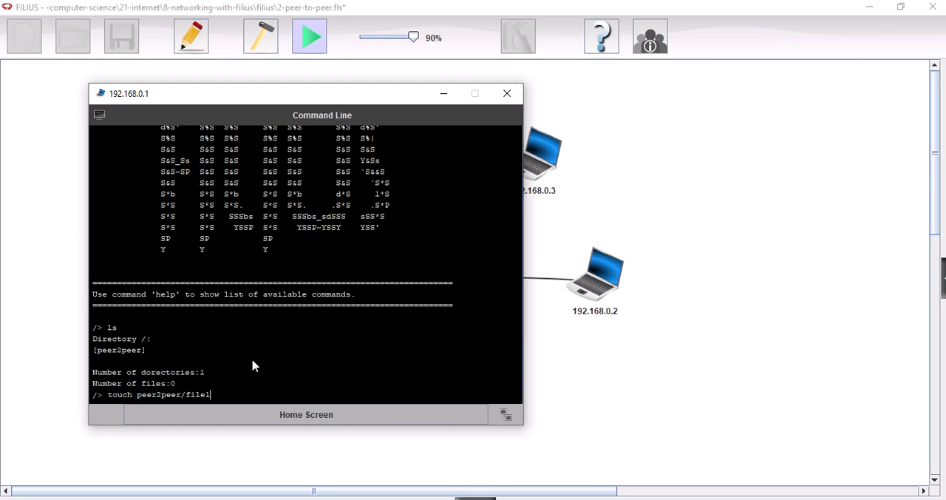
mouse_move(283, 392)
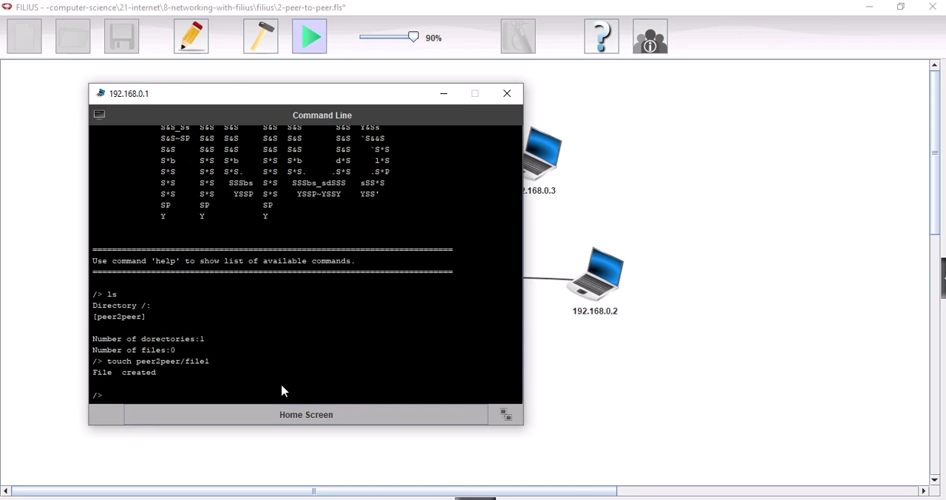
mouse_move(506, 93)
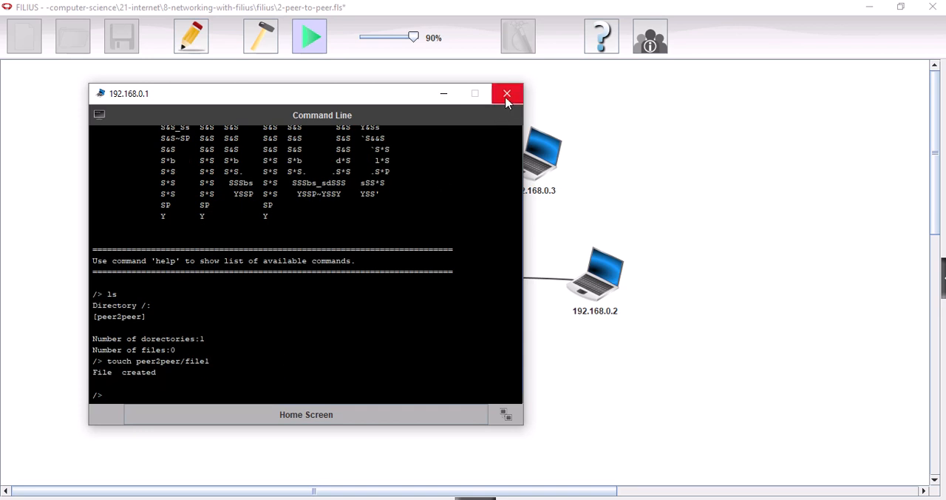
mouse_move(507, 94)
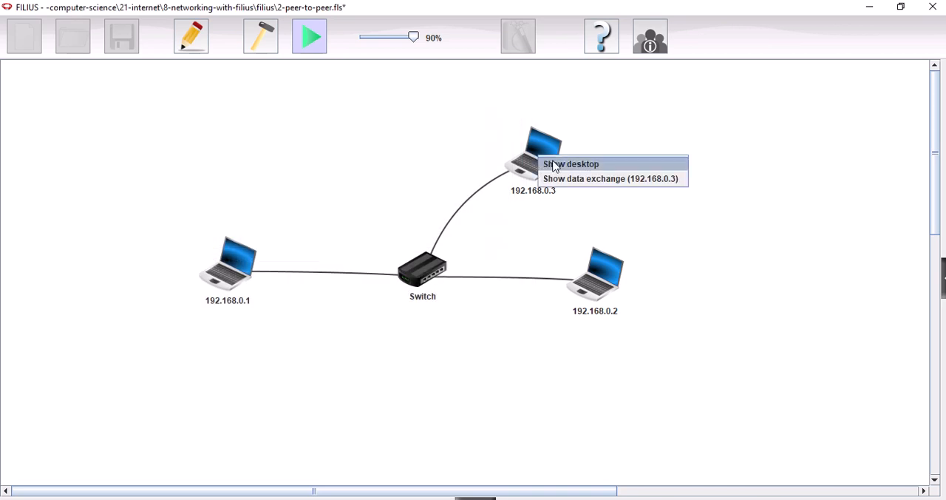
On 192.168.0.3's command line, run 'touch peer2peer/file3' to create file3.
click(578, 163)
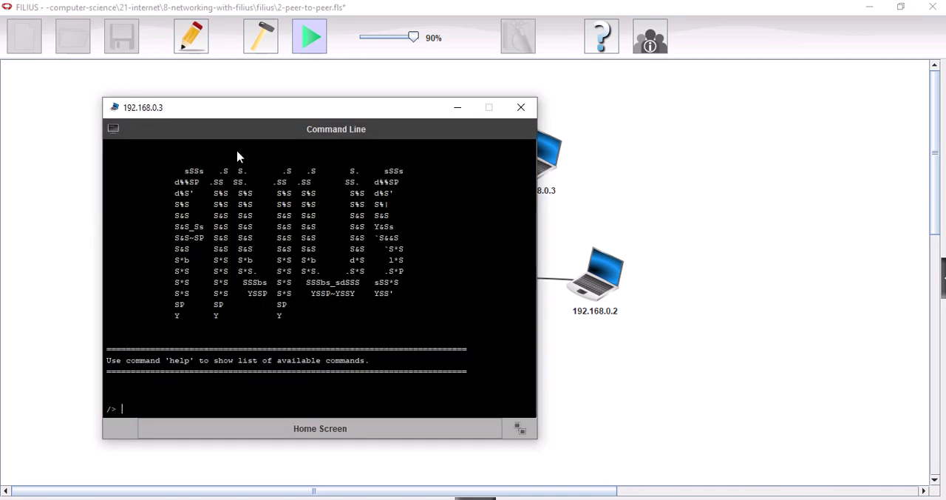
mouse_move(187, 400)
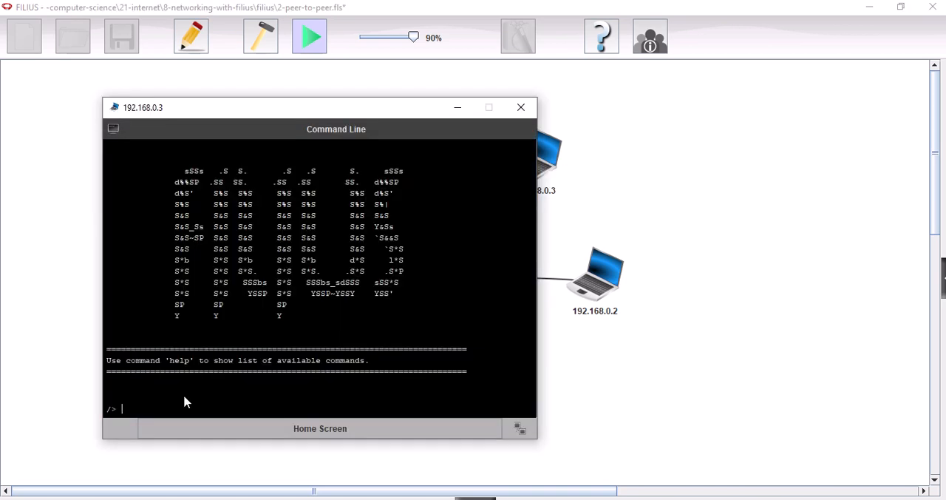
text(tiuch pee)
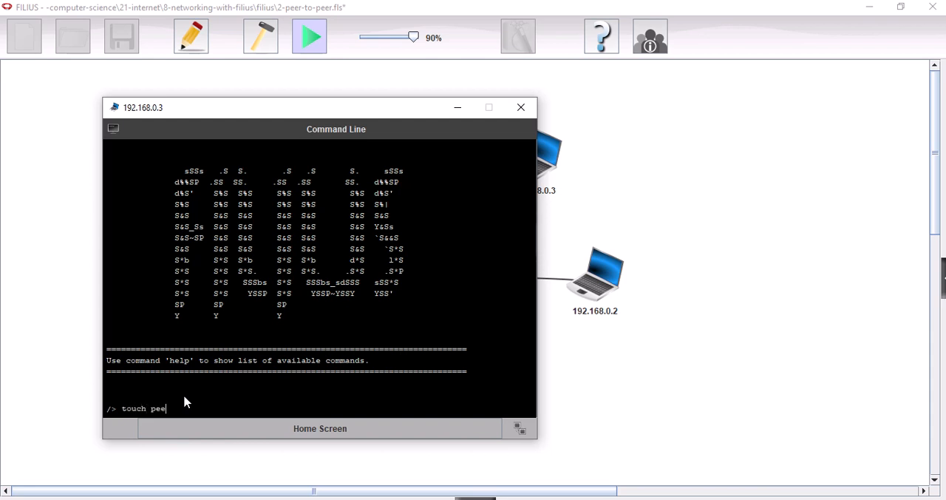
text(r2p)
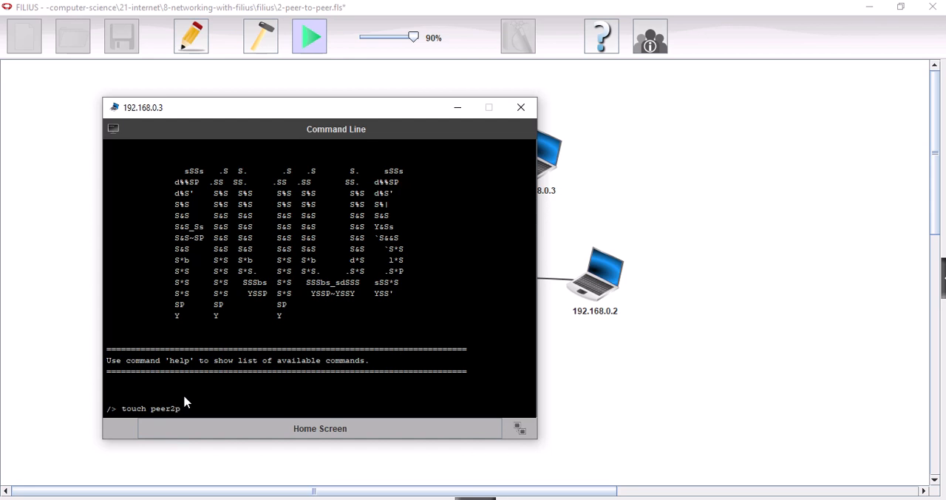
text(eer/)
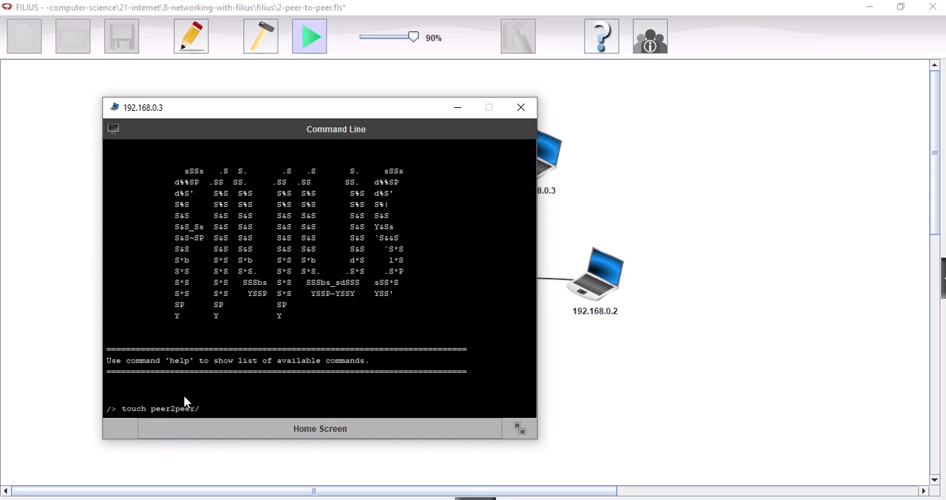
text(file)
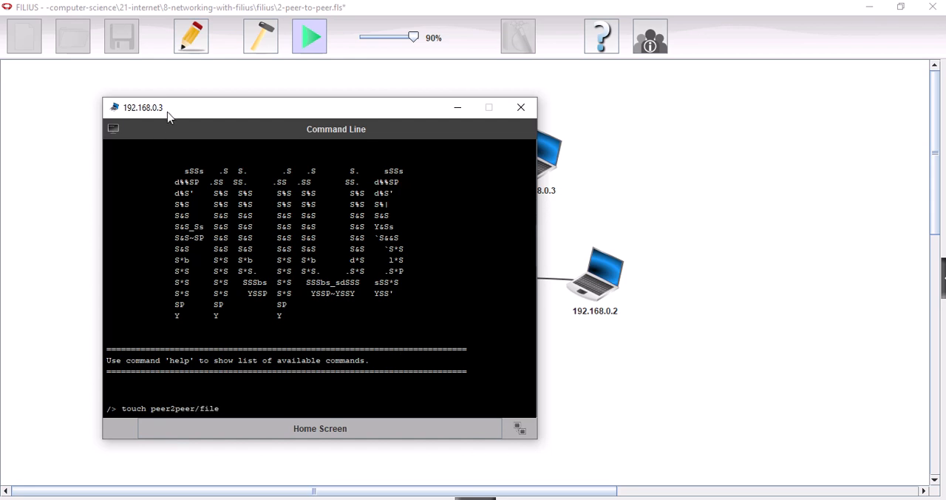
text(3)
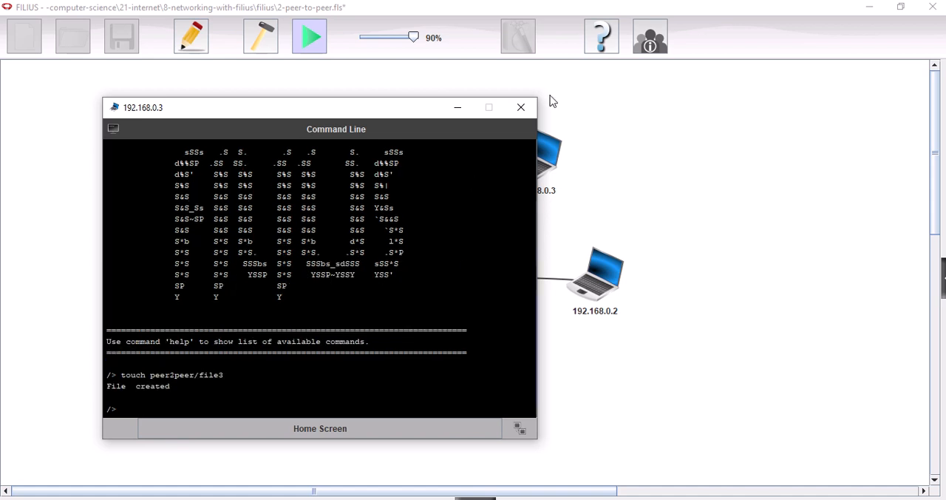
On 192.168.0.2's command line, run 'touch peer2peer/file2' to create file2.
right_click(600, 277)
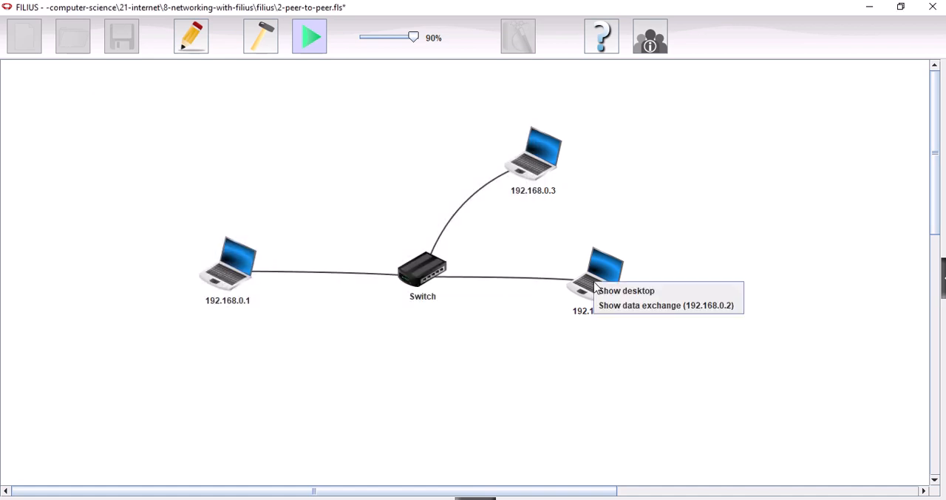
click(627, 290)
text(touch)
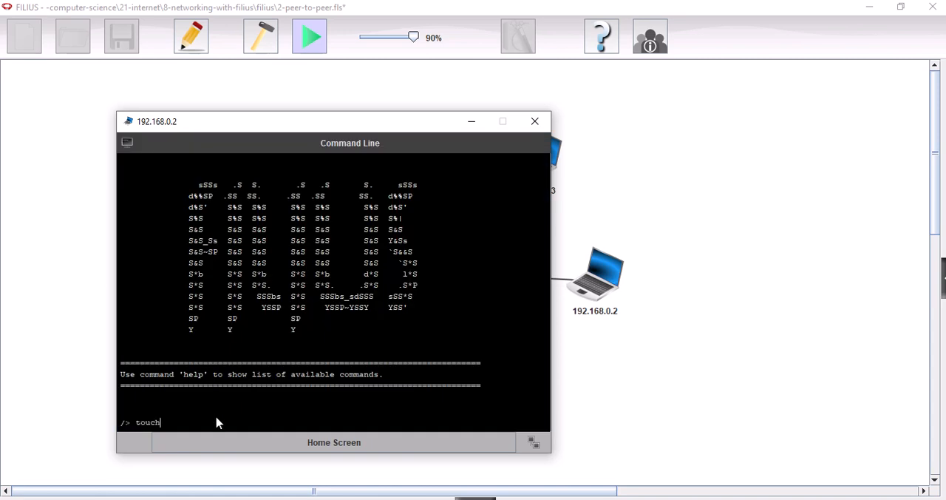
text(peer)
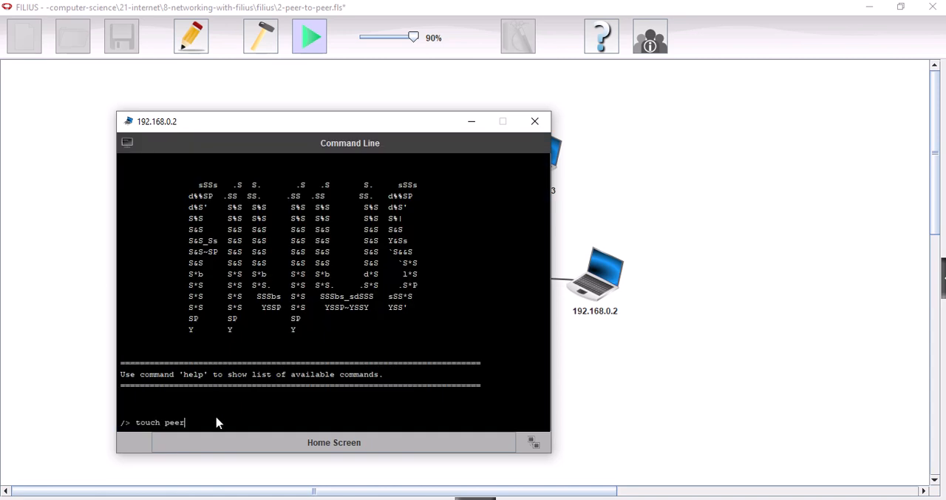
text(2peer/)
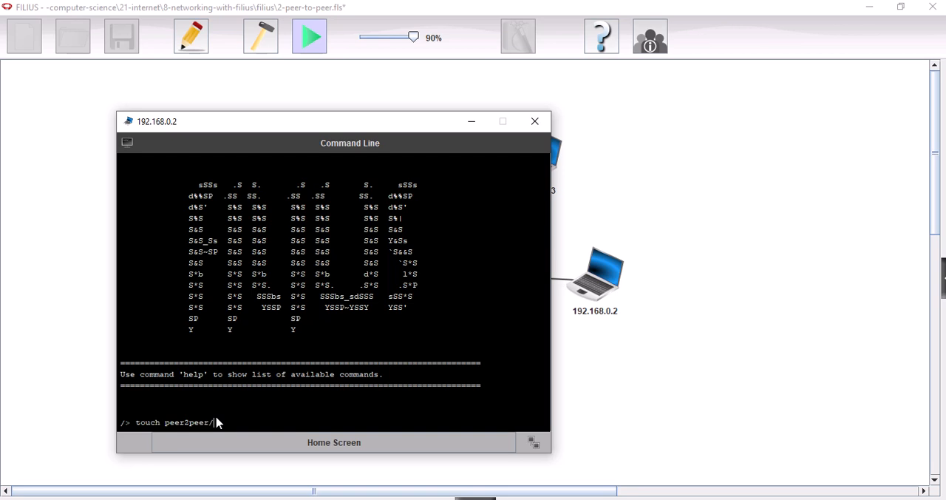
text(file2)
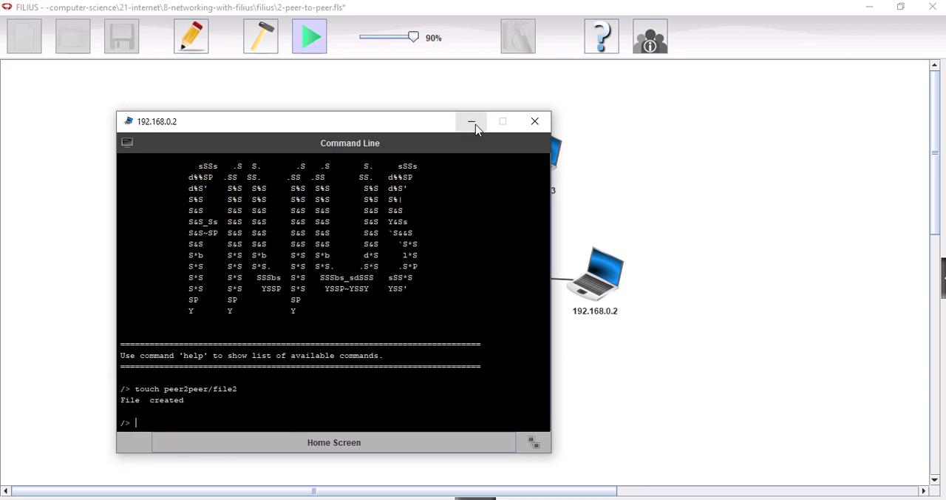
mouse_move(472, 122)
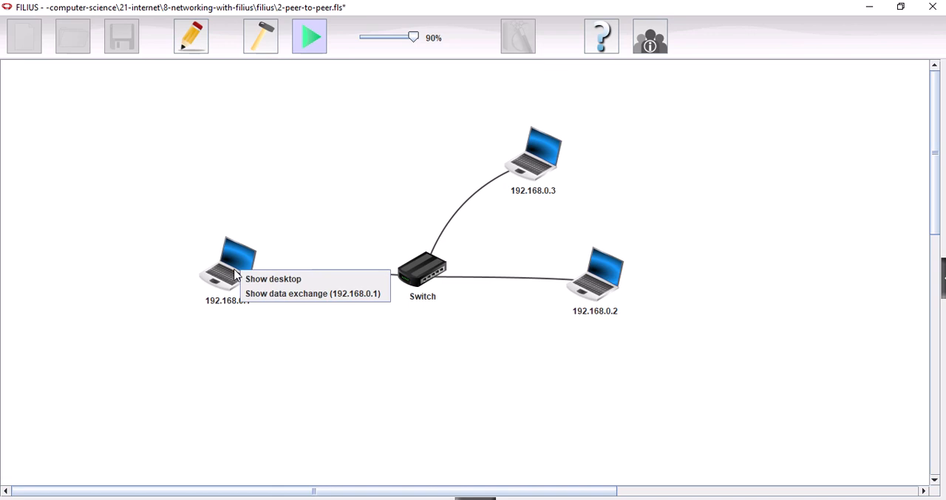
mouse_move(273, 278)
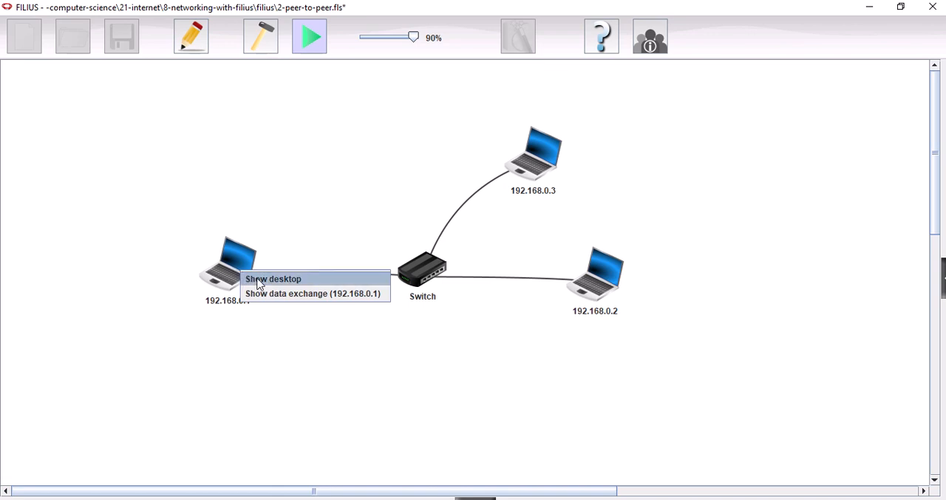
In Gnutella on 192.168.0.1, show the shared Files list containing only file1.
click(272, 279)
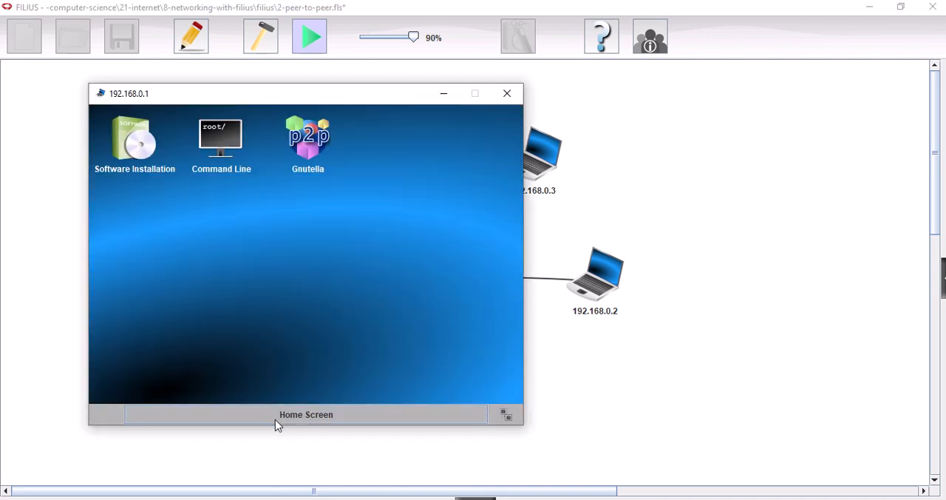
double_click(308, 137)
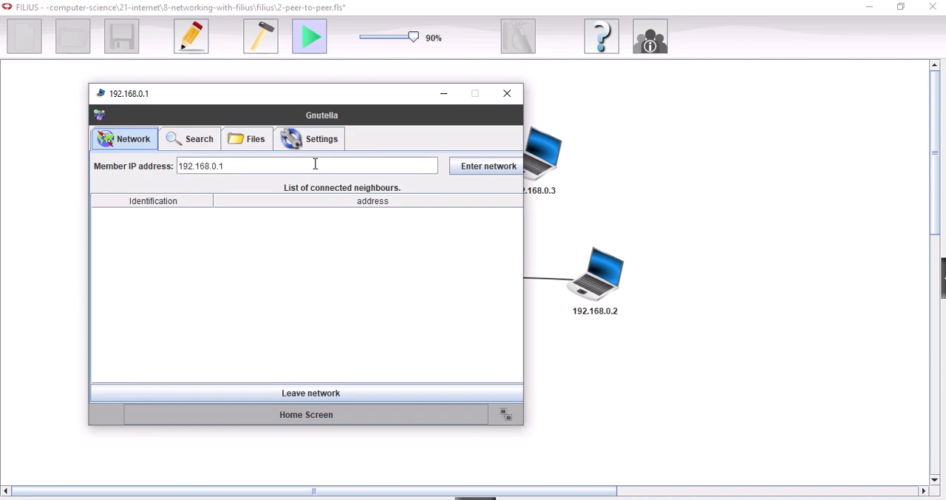
mouse_move(251, 148)
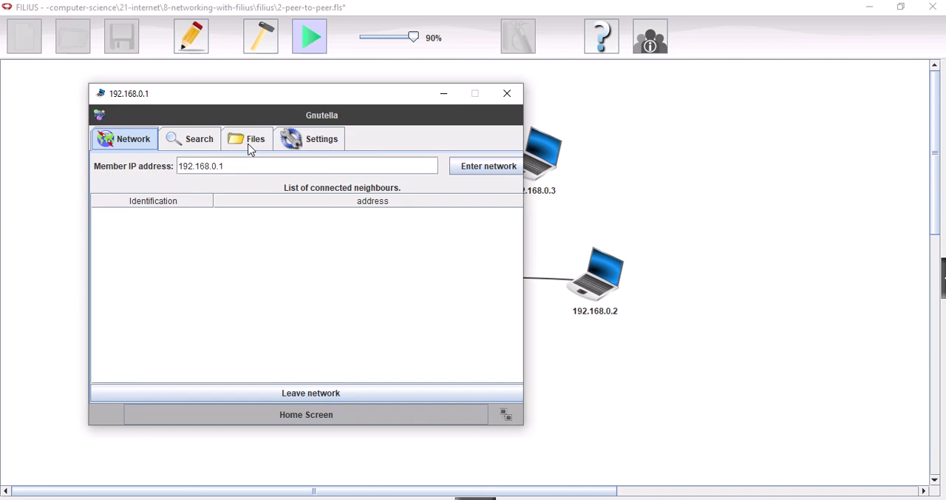
click(255, 139)
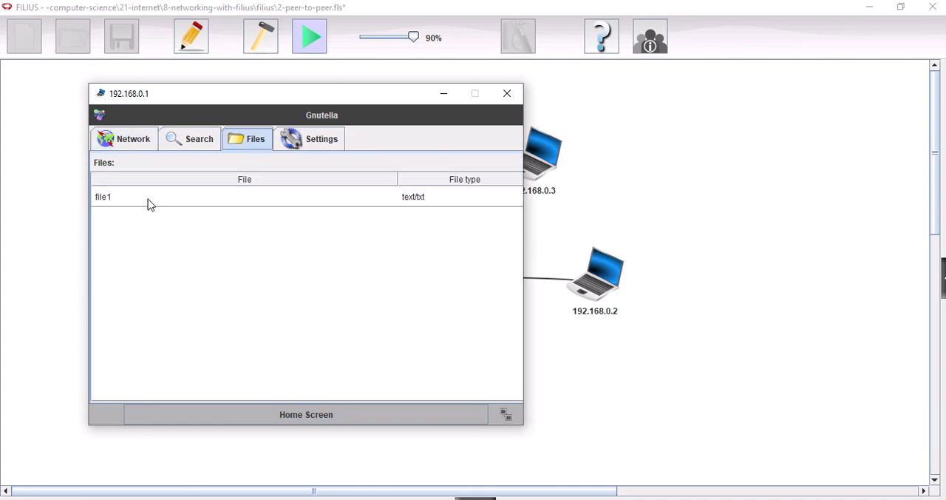
mouse_move(258, 202)
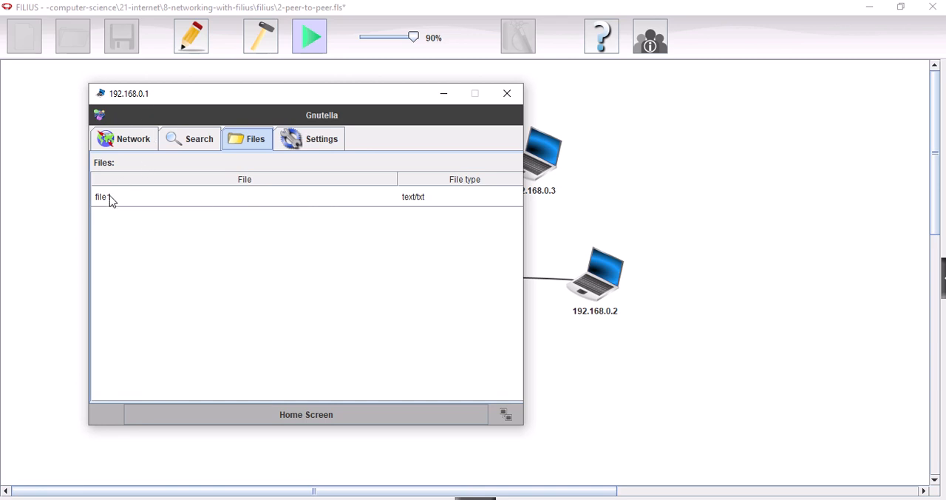
mouse_move(307, 206)
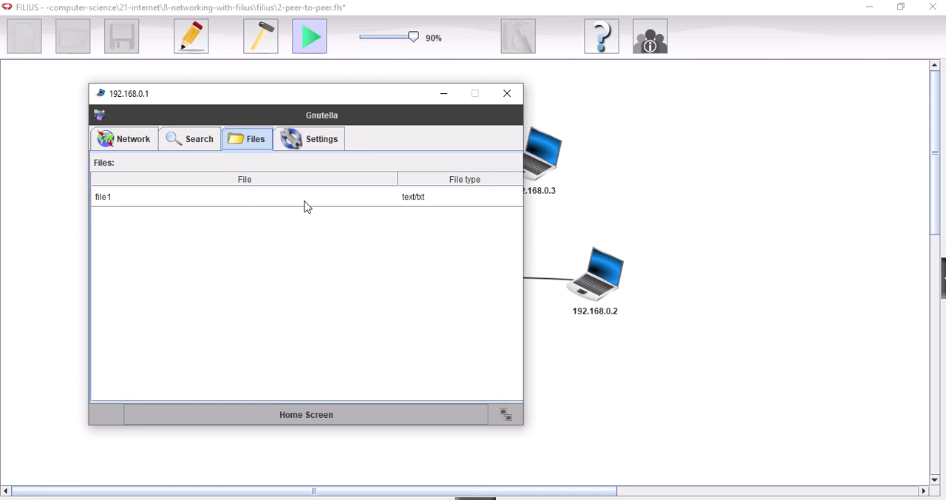
mouse_move(556, 189)
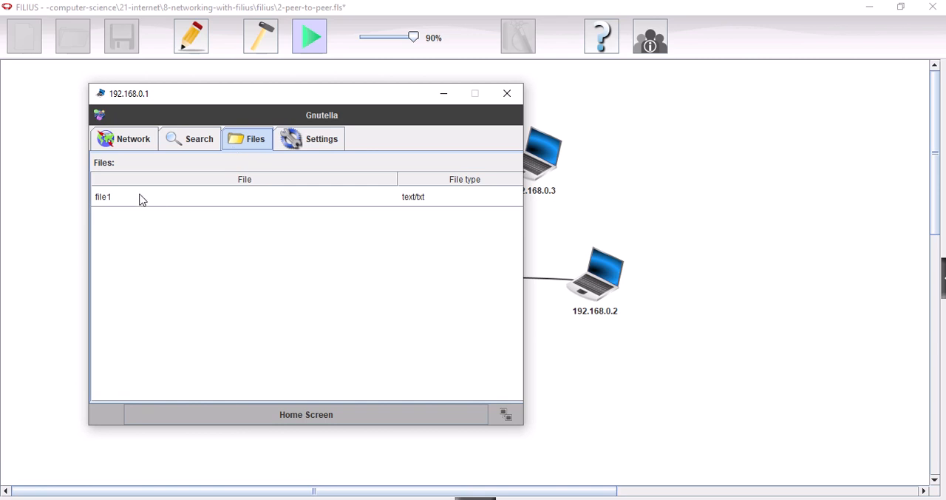
mouse_move(217, 195)
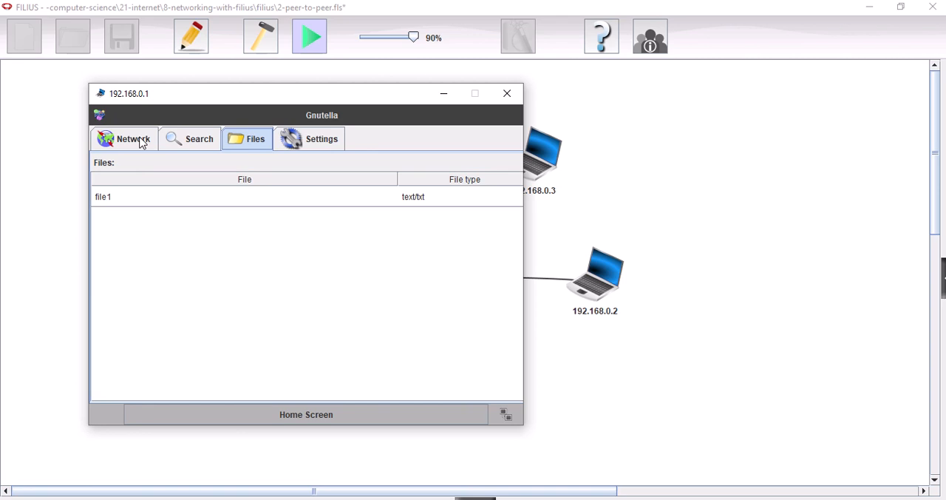
On the Network page, enter the Gnutella network through 192.168.0.2 and 192.168.0.3.
click(133, 139)
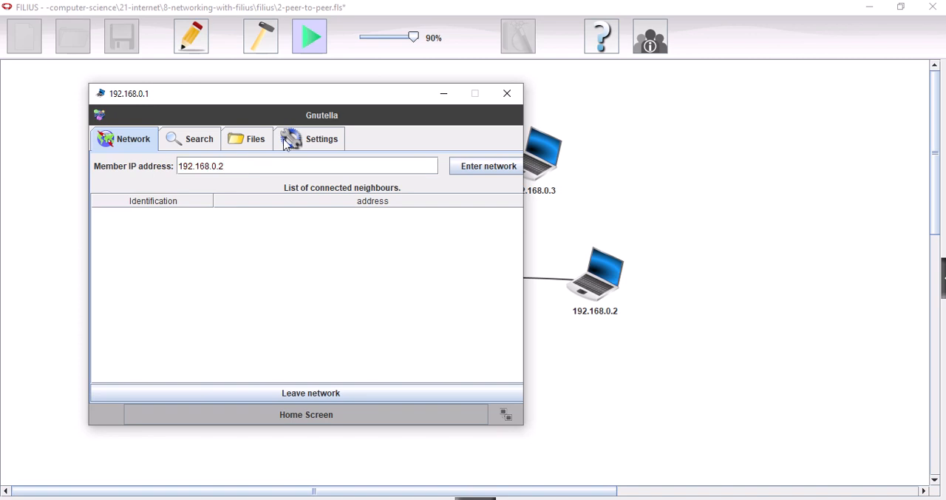
click(488, 166)
text(3)
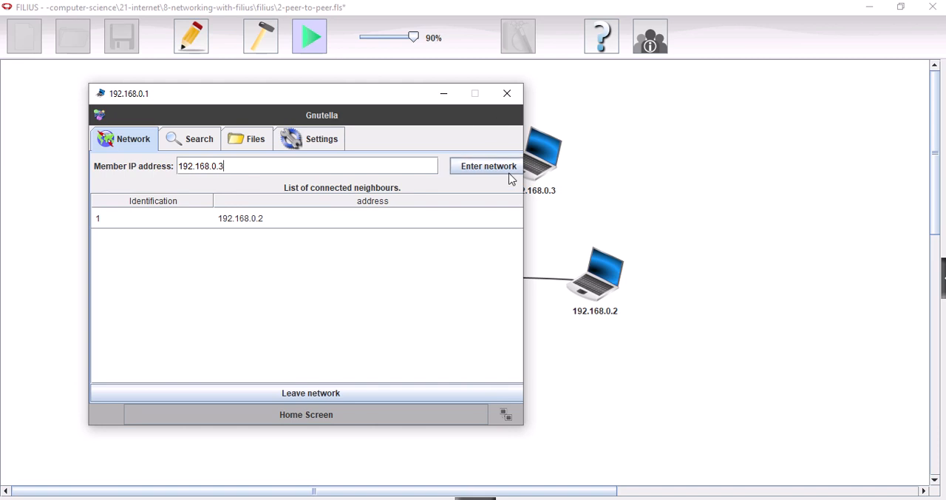
click(488, 165)
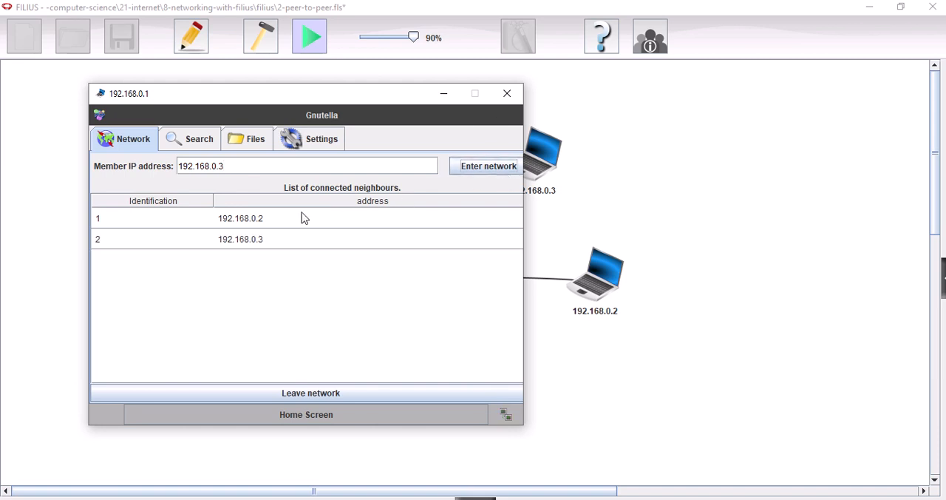
mouse_move(273, 244)
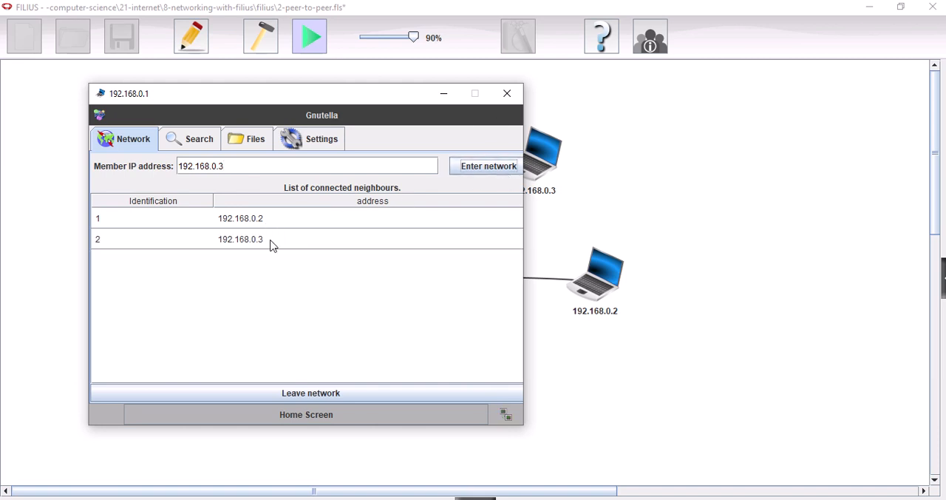
mouse_move(303, 273)
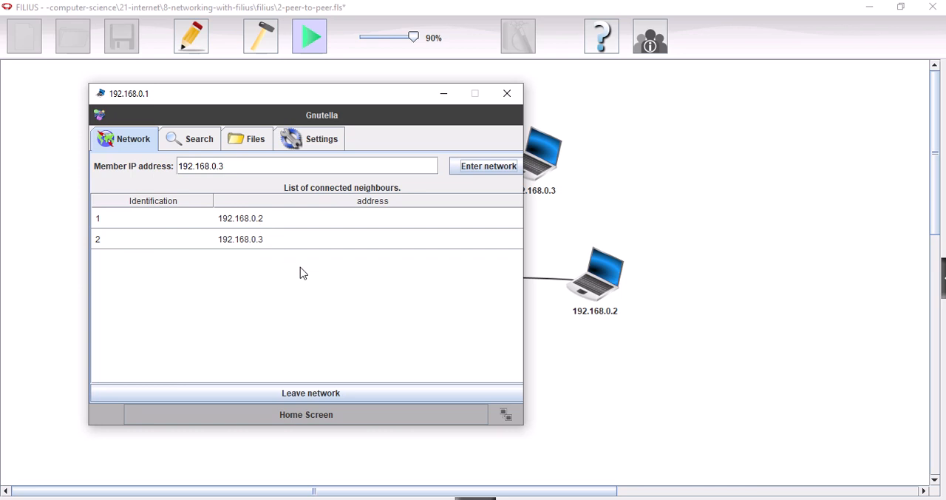
mouse_move(198, 146)
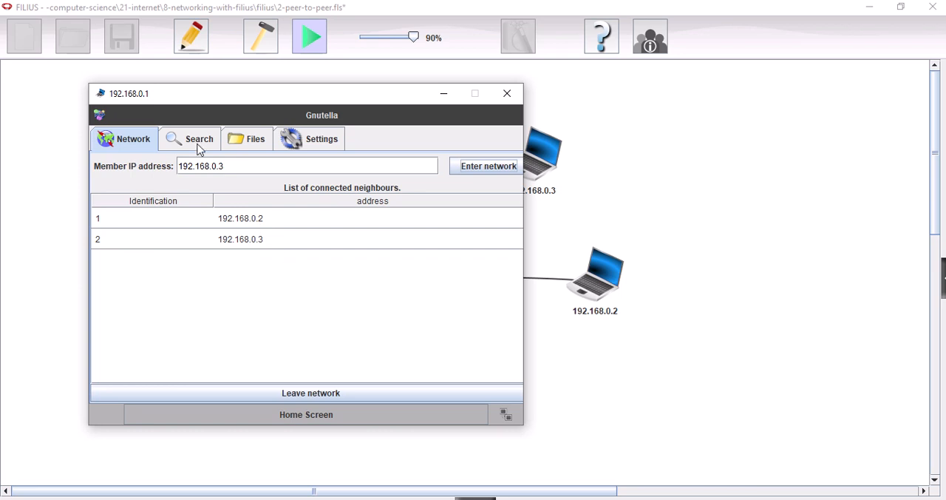
Search the Gnutella peers for files matching 'file', finding file2 and file3.
click(199, 139)
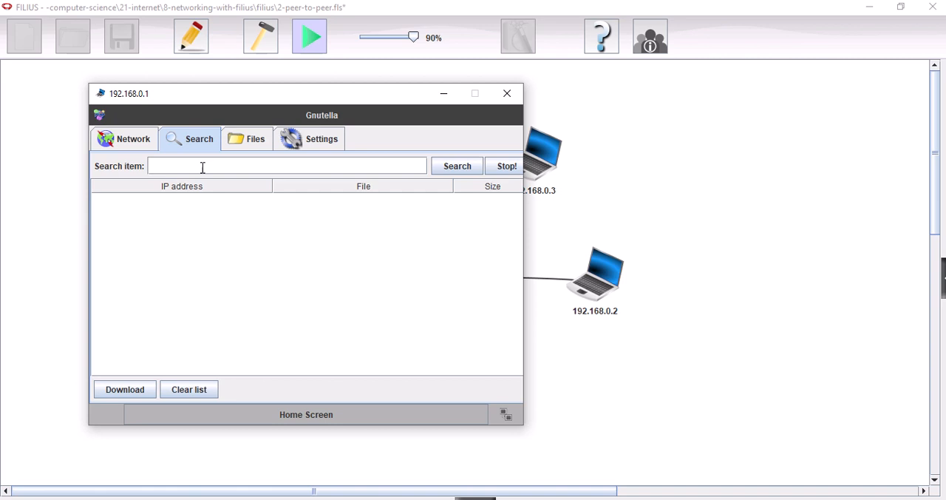
text(file)
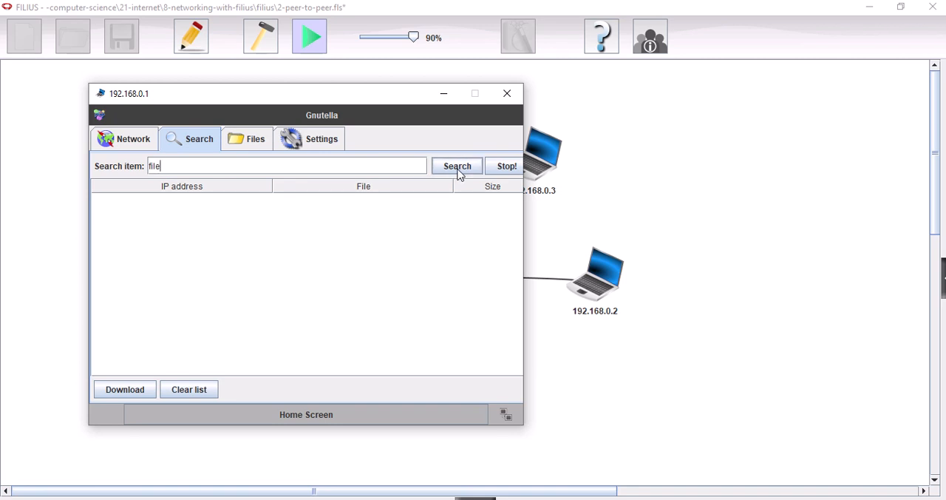
click(457, 165)
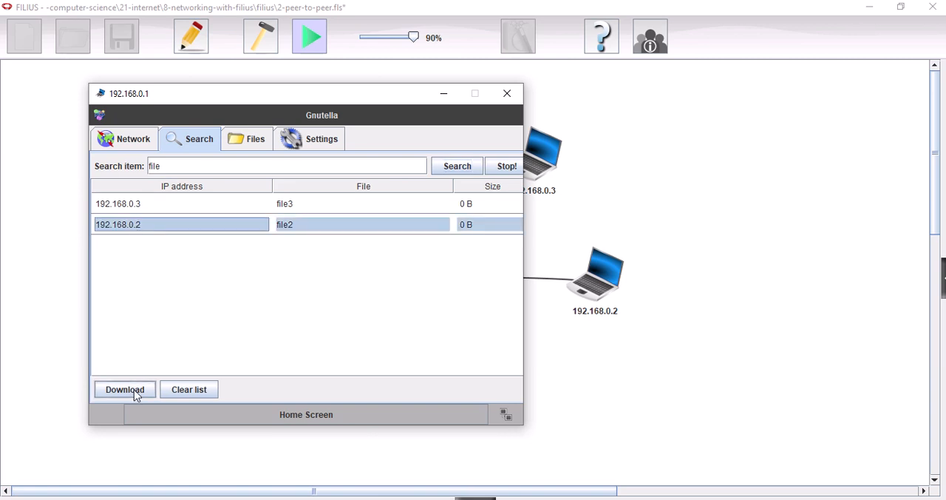
Download file2 and file3 so 192.168.0.1 shares all three files, then return to its desktop.
click(125, 389)
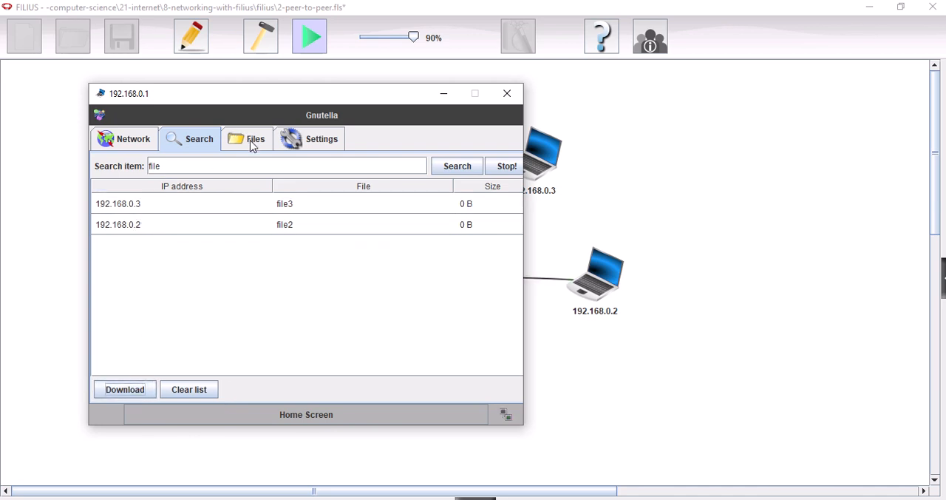
click(256, 139)
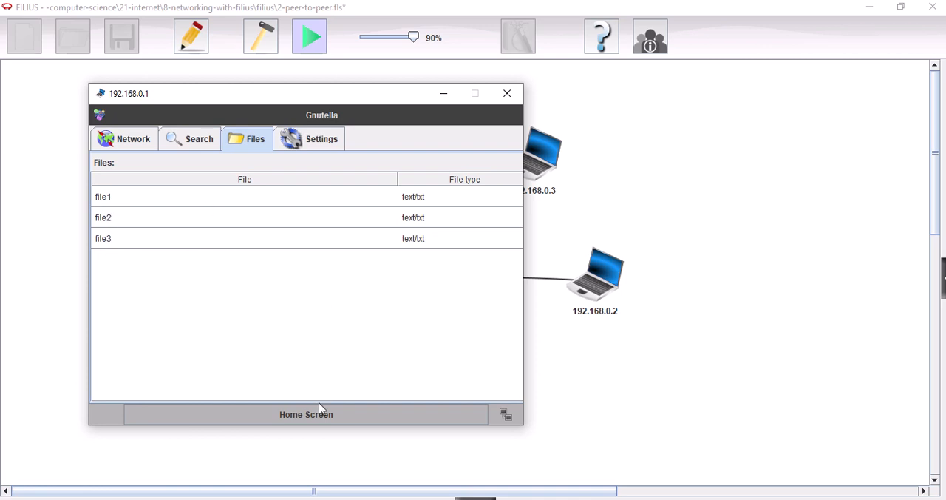
click(305, 414)
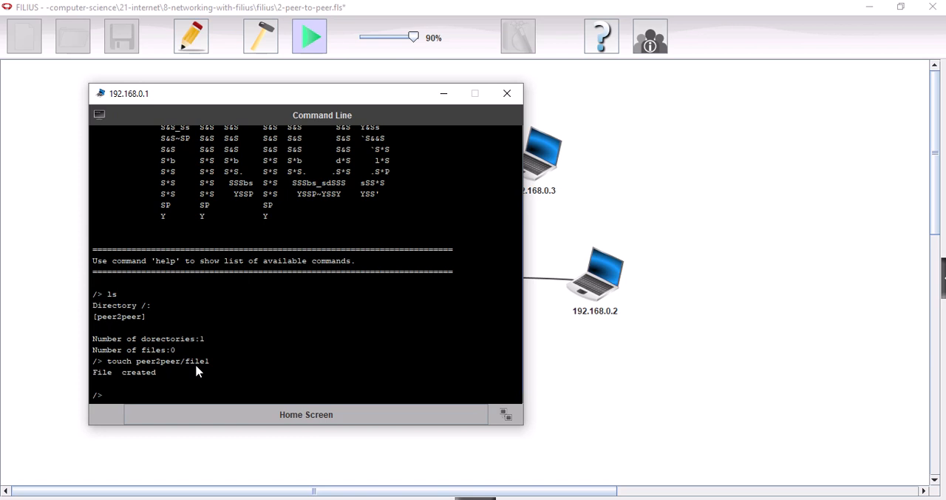
Run 'ls peer2peer/' on 192.168.0.1 to list file1, file2 and file3.
text(ls)
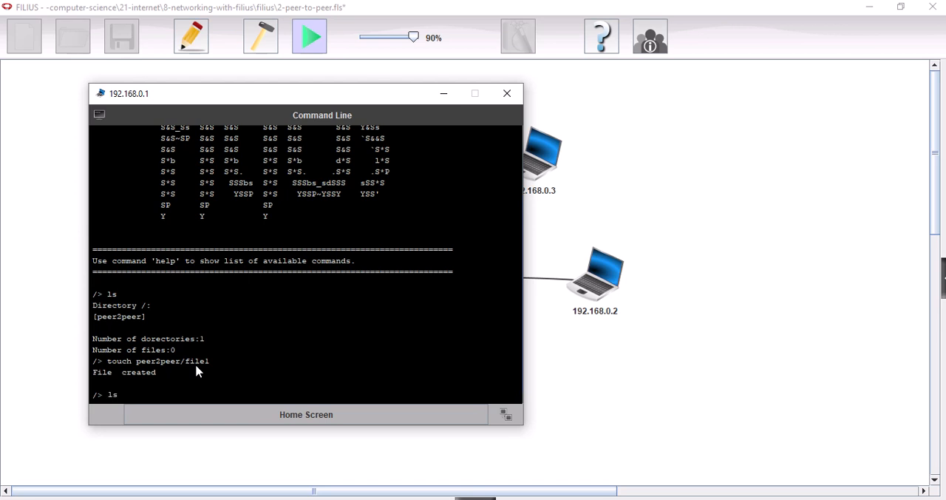
text(peer2)
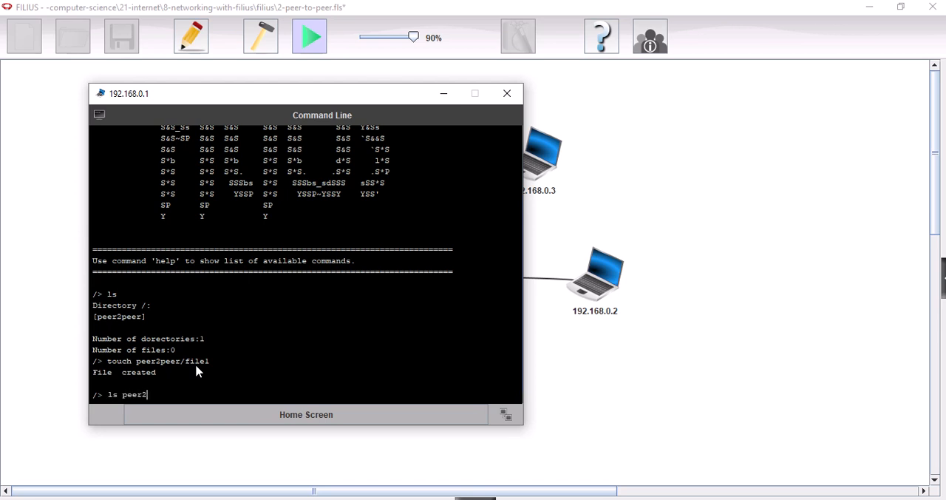
text(peer/)
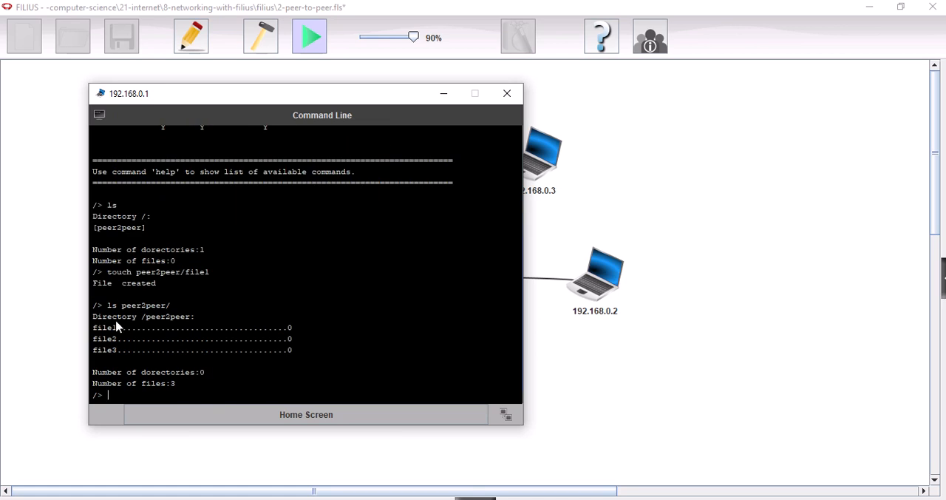
mouse_move(136, 359)
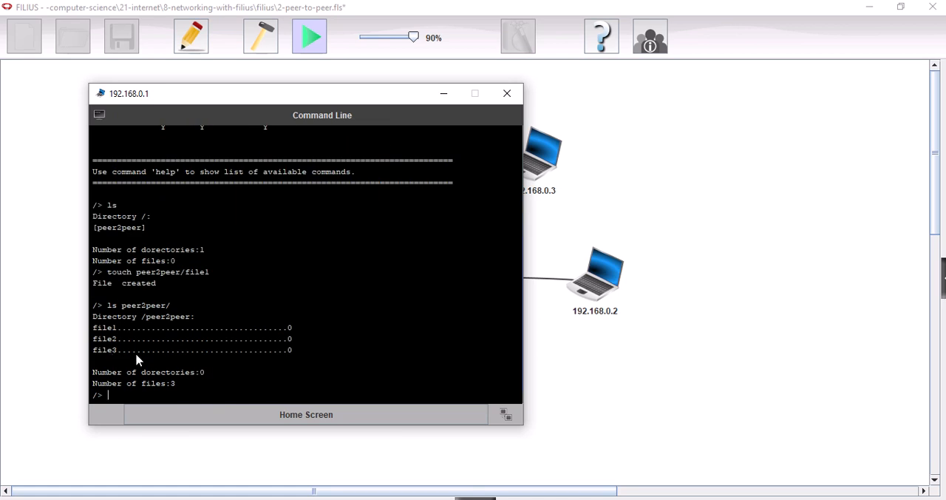